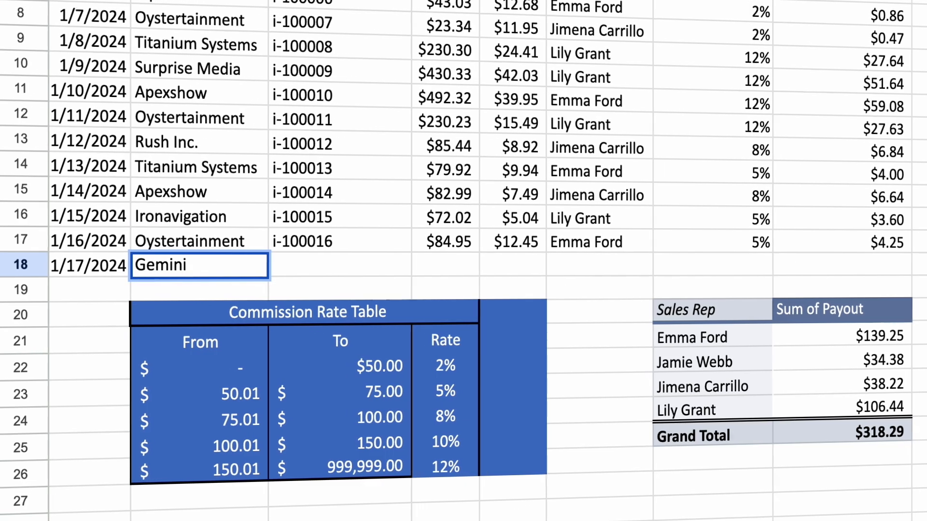
Step: Enter the Gemini invoice number 'i-1' in the new 1/17/2024 sheet row
{"action": "type", "text": "i-1"}
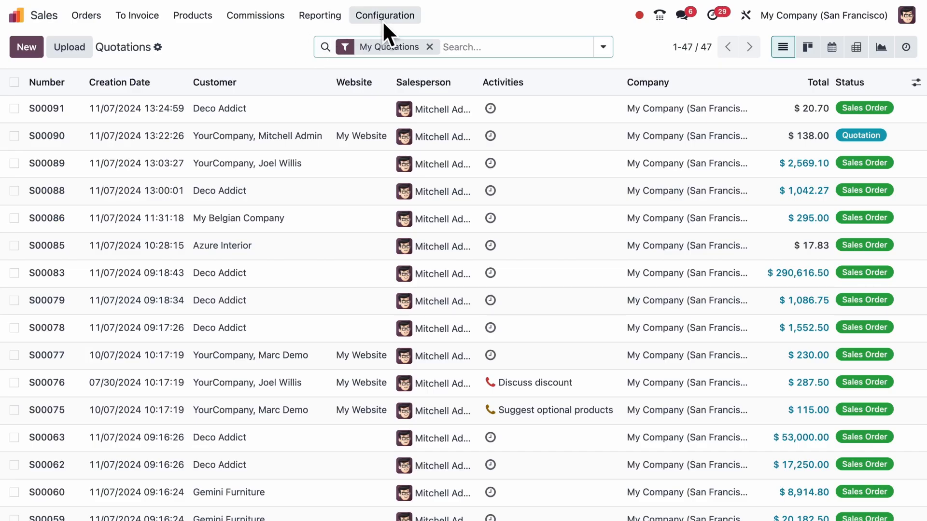
Step: Locate the Office Furnitures template under Configuration > Quotation Templates
{"action": "left_click", "coordinate": [384, 15]}
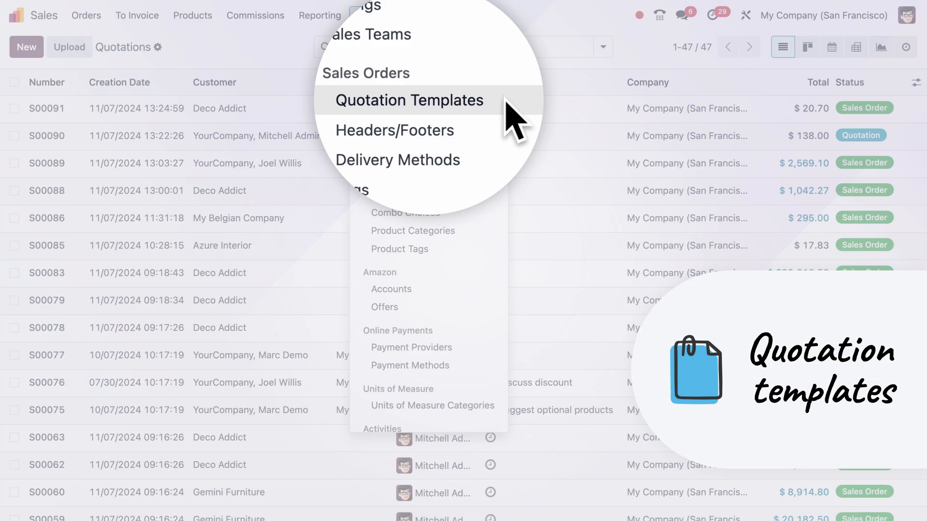
{"action": "left_click", "coordinate": [409, 100]}
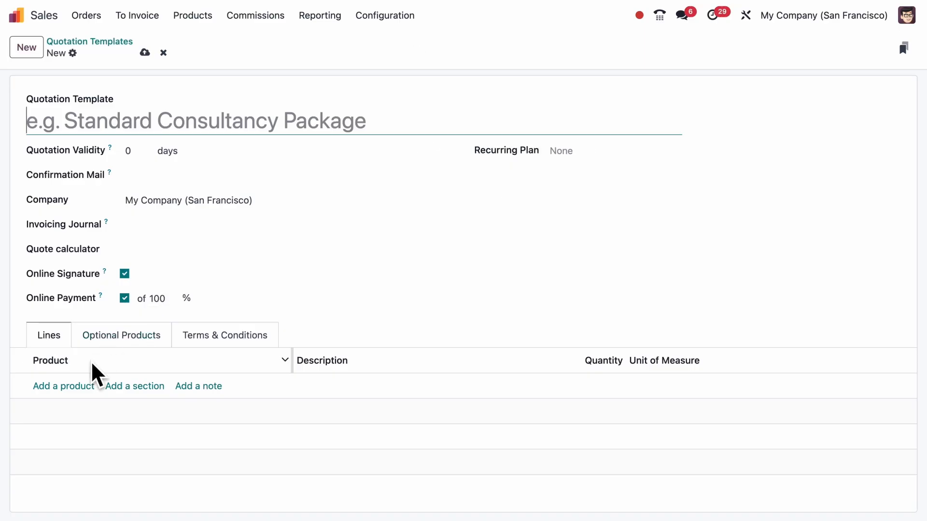
{"action": "type", "text": "large m"}
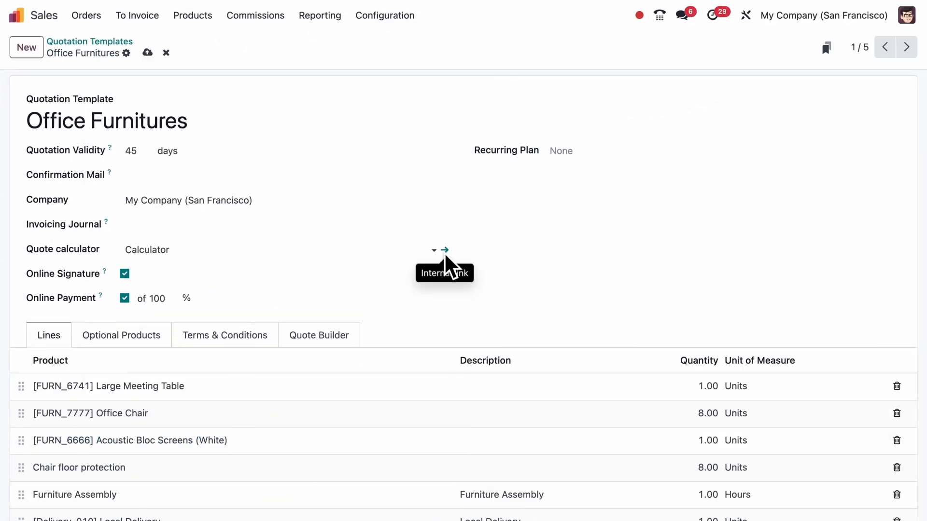
Step: Set the template's quote calculator to Shipping & Assembly costs and start a new quotation
{"action": "left_click", "coordinate": [444, 250]}
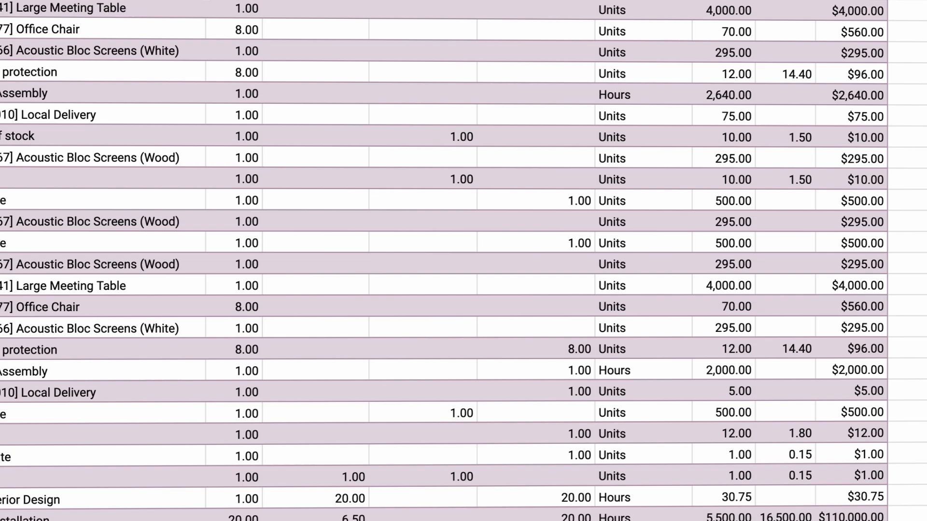
{"action": "scroll", "scroll_direction": "down", "scroll_amount": 3}
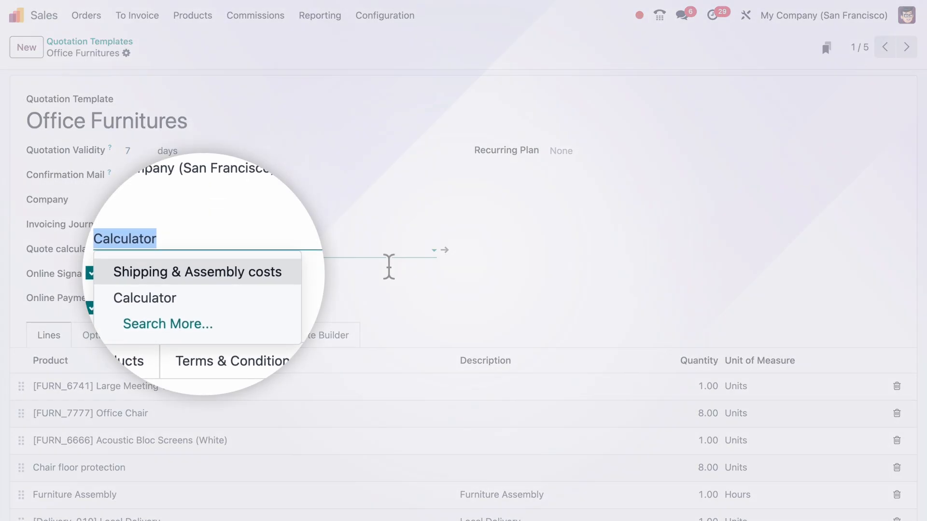
{"action": "left_click", "coordinate": [197, 273]}
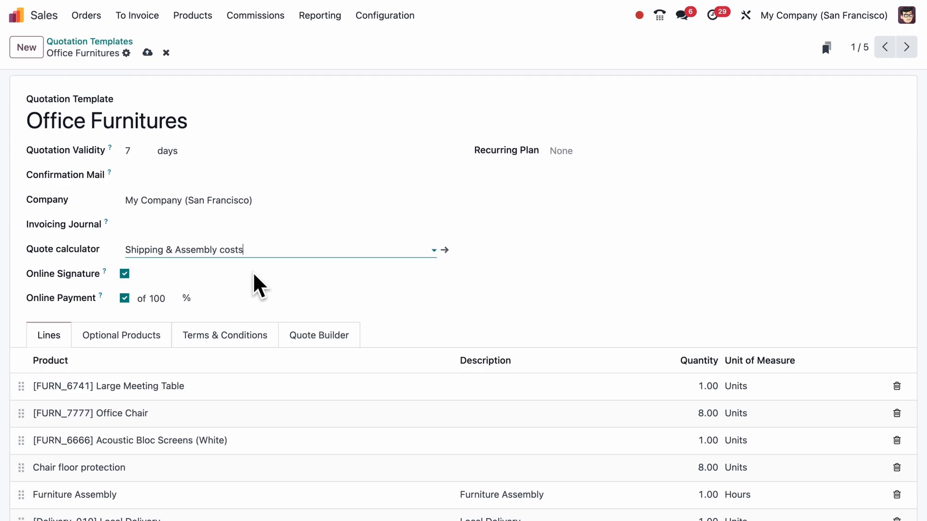
{"action": "left_click", "coordinate": [444, 250]}
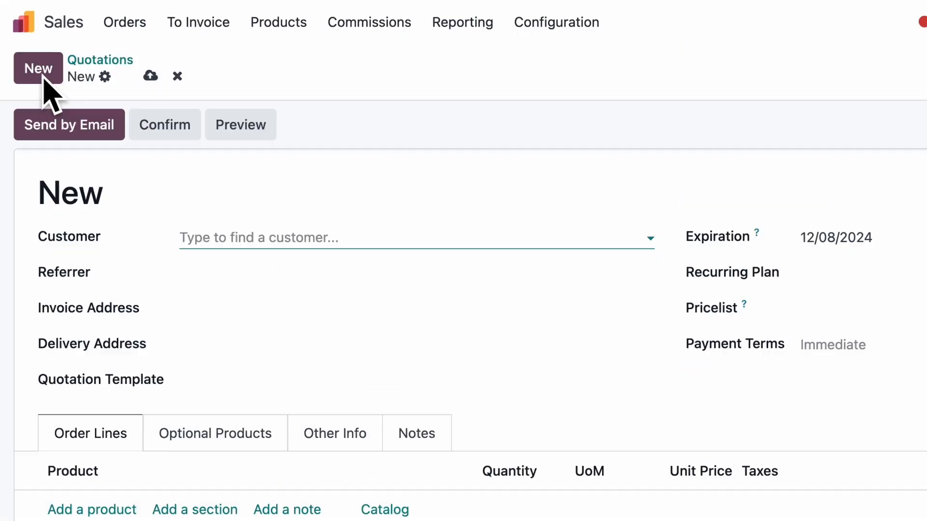
Step: Set customer Azure Interior, apply the Office Furnitures template and open its quote calculator
{"action": "type", "text": "Azure Interior"}
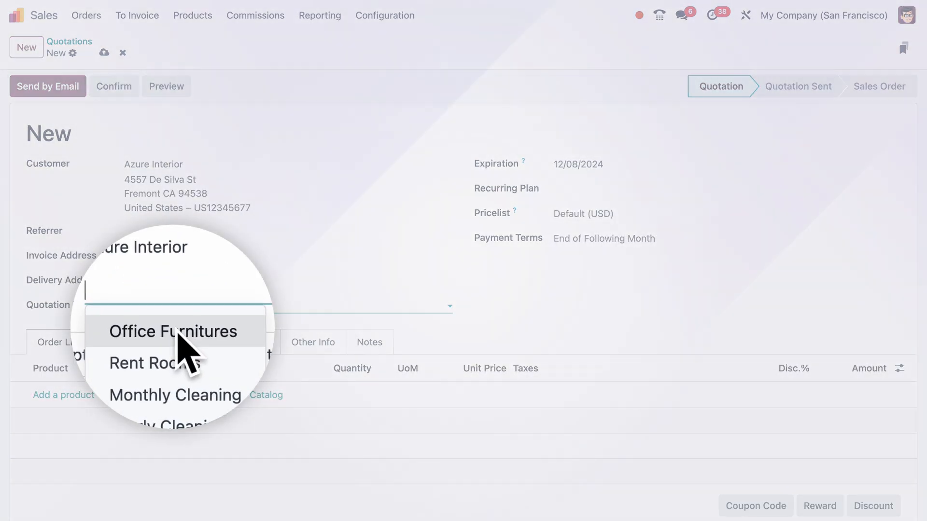
{"action": "left_click", "coordinate": [171, 331]}
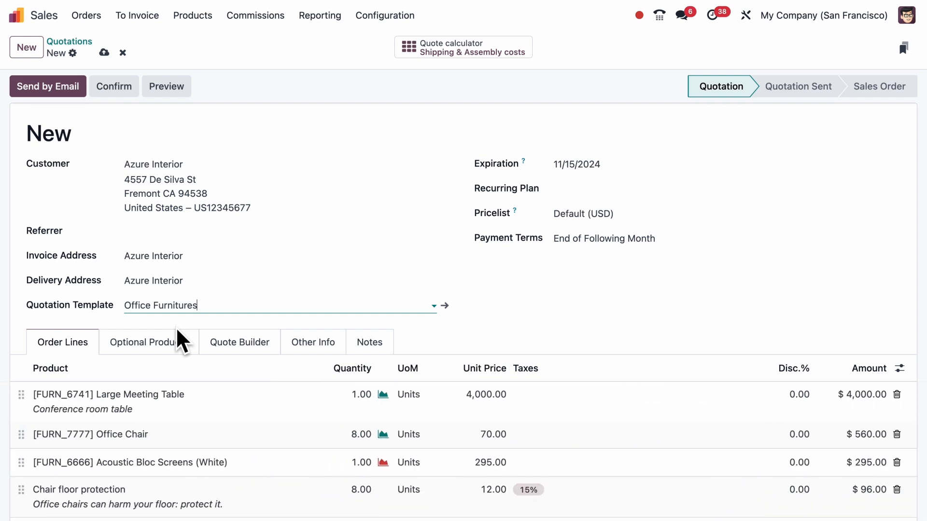
{"action": "mouse_move", "coordinate": [435, 91]}
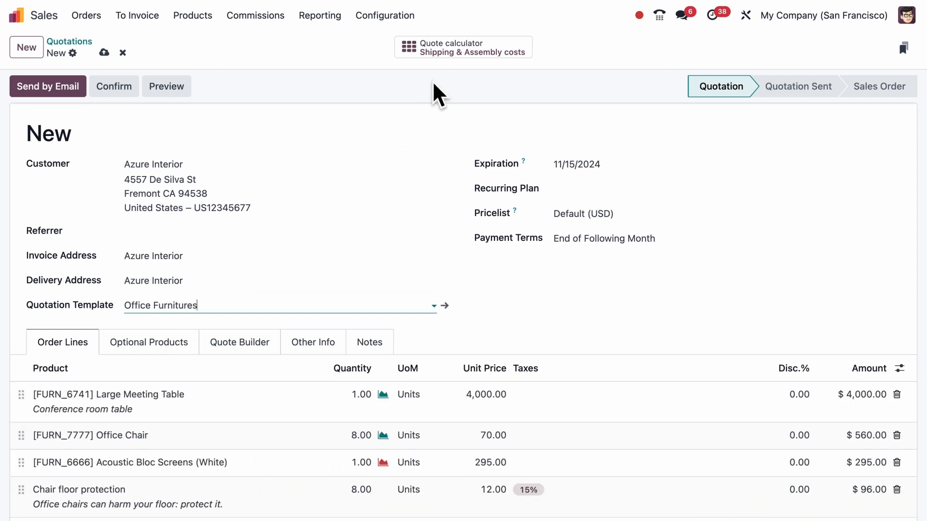
{"action": "left_click", "coordinate": [463, 47]}
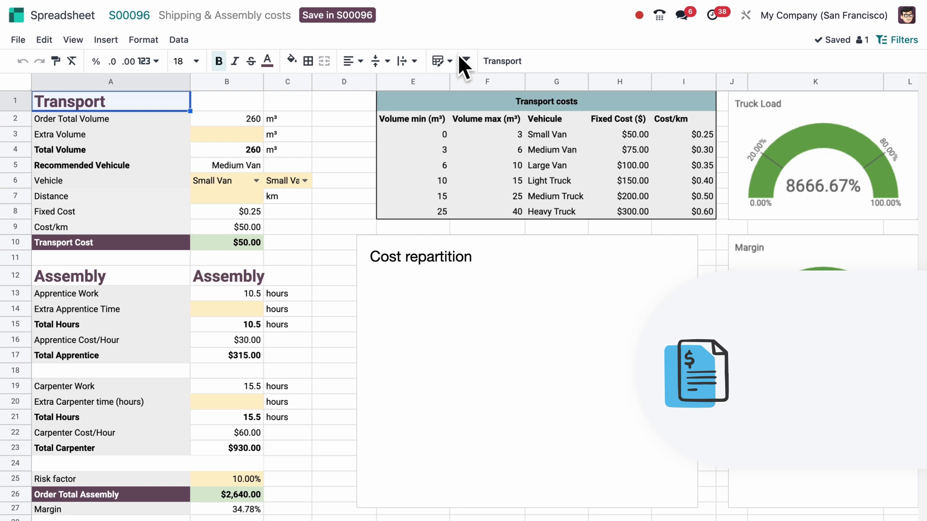
Step: Enter 25 m³ extra volume and the distance/apprentice values in the calculator
{"action": "type", "text": "25"}
{"action": "left_click", "coordinate": [226, 196]}
{"action": "type", "text": "100"}
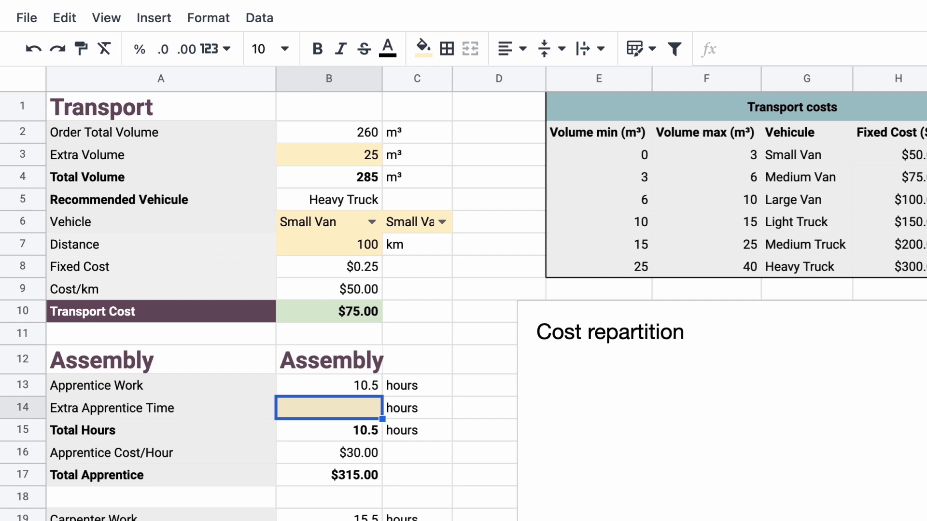
{"action": "type", "text": "4"}
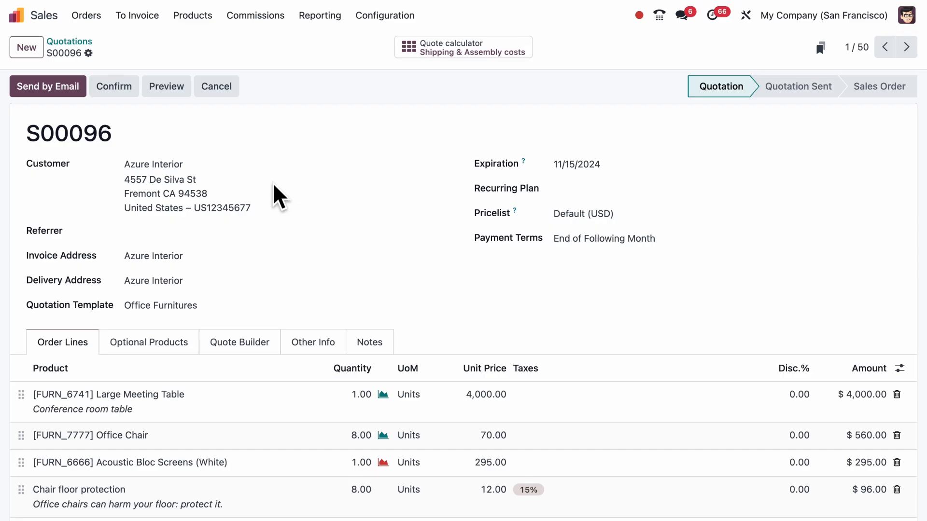
Step: Send quotation S00096 to Azure Interior by email, totaling $7,812.40
{"action": "scroll", "scroll_direction": "down", "scroll_amount": 3}
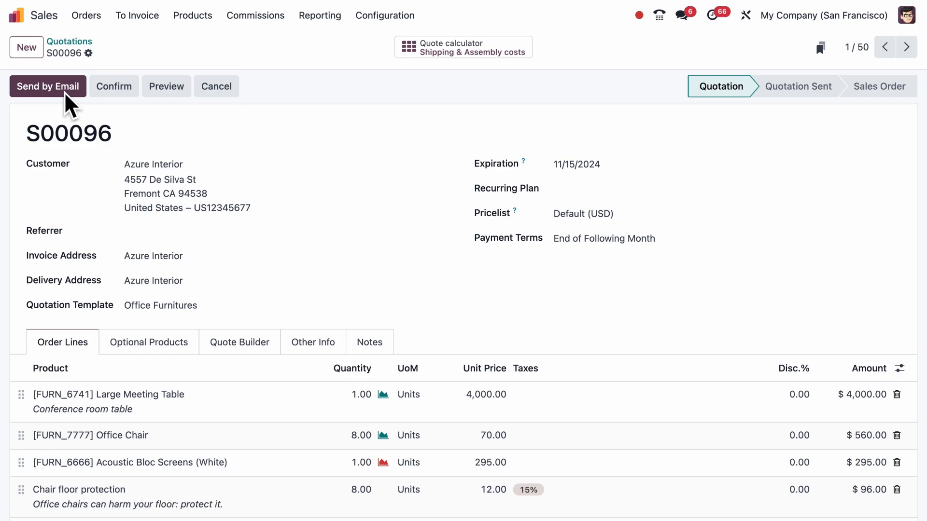
{"action": "left_click", "coordinate": [49, 86]}
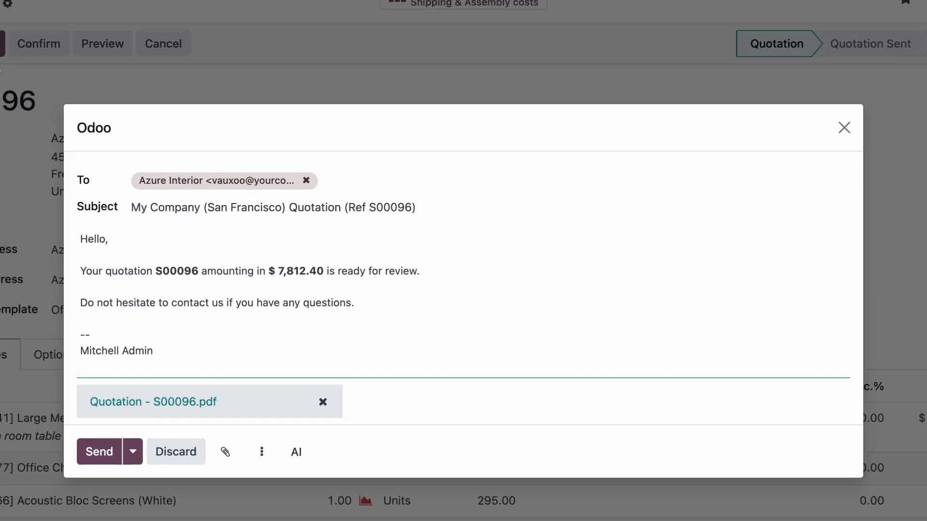
{"action": "left_click", "coordinate": [99, 452]}
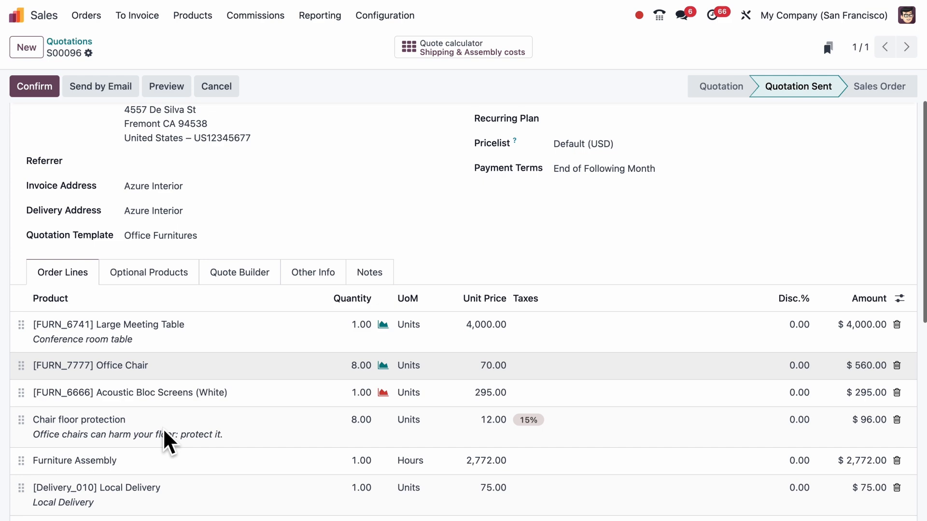
{"action": "scroll", "scroll_direction": "down", "scroll_amount": 3}
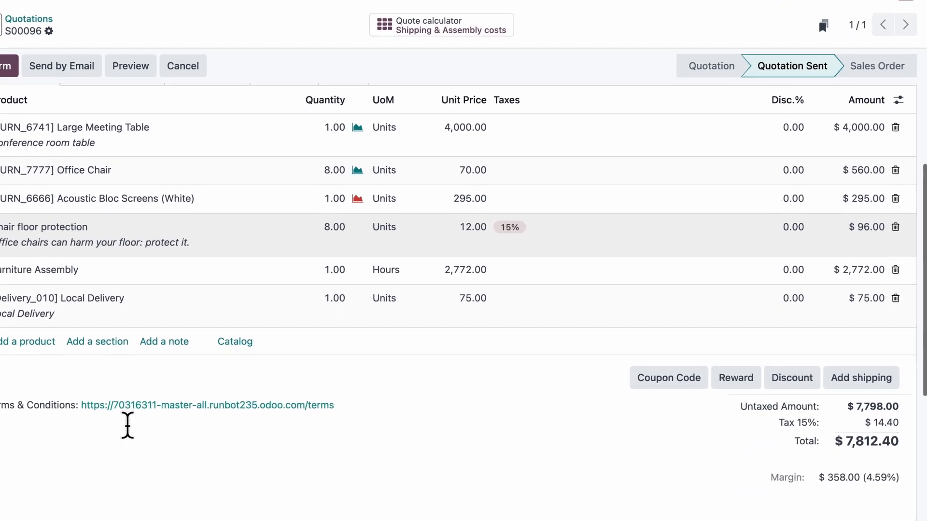